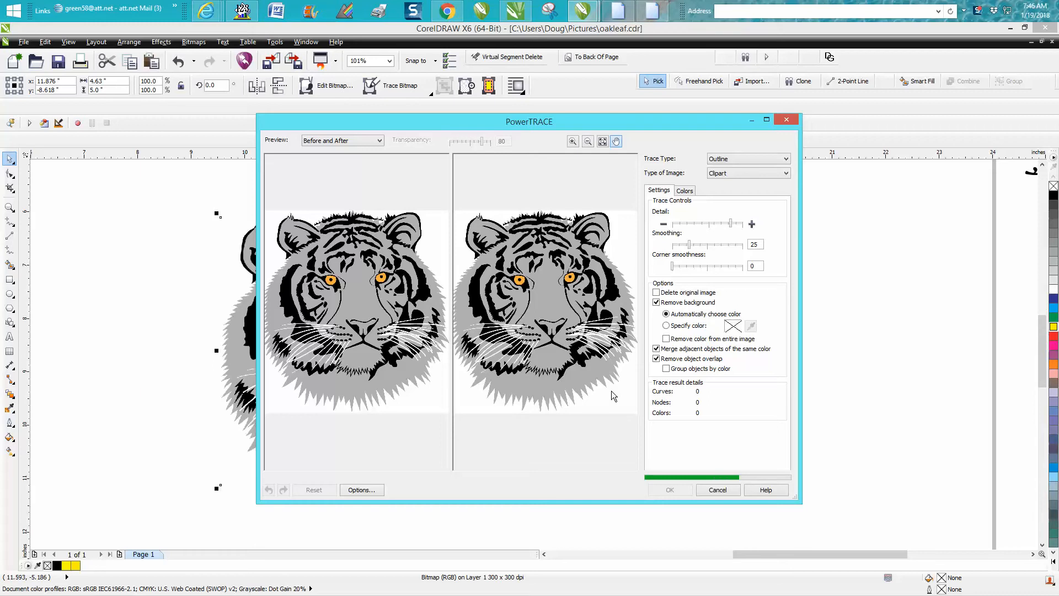
# - Cancel the PowerTRACE outline trace preview without applying it
pyautogui.click(668, 490)
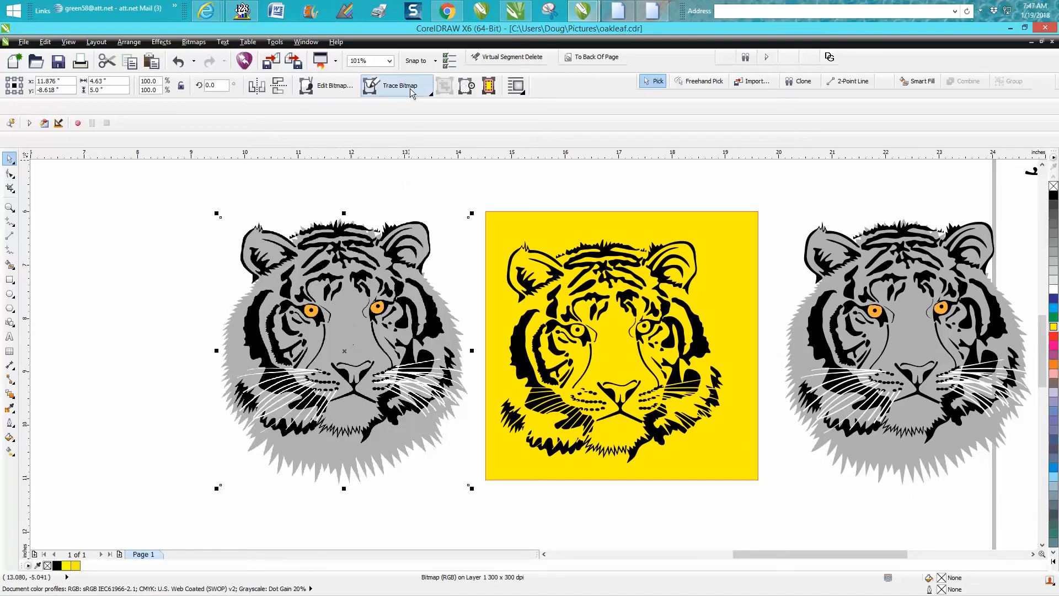
# - Start a Clipart outline trace of the tiger bitmap
pyautogui.click(399, 85)
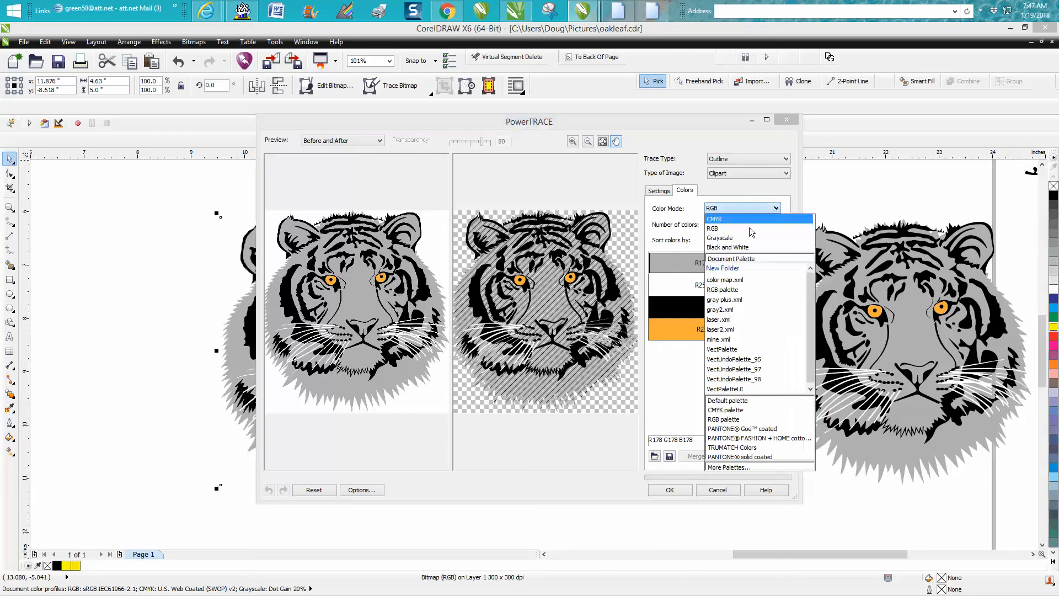
# - Trace the tiger in Black and White color mode and accept the result
pyautogui.click(728, 247)
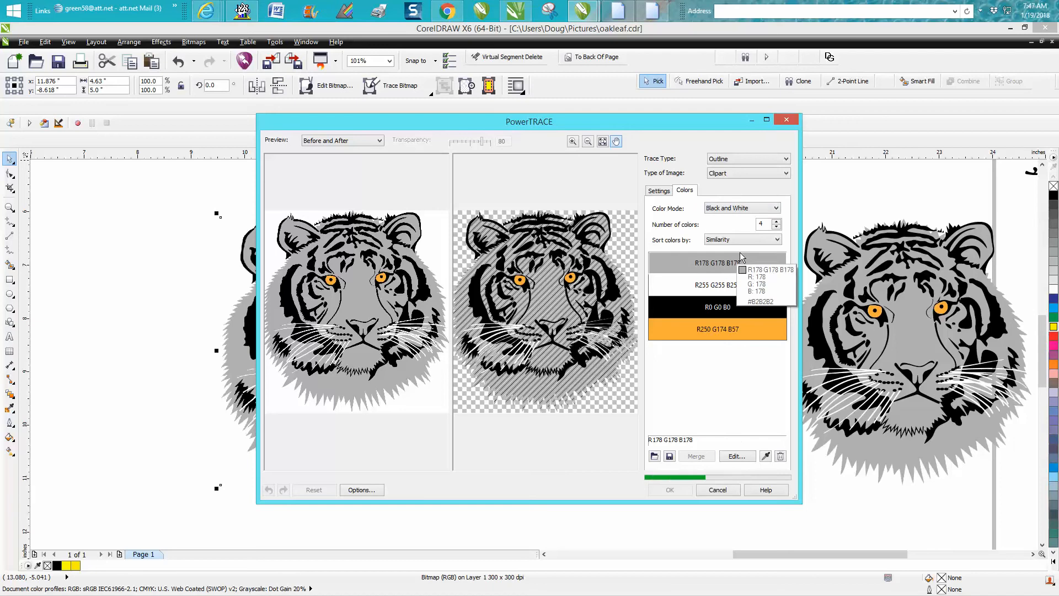
pyautogui.click(669, 490)
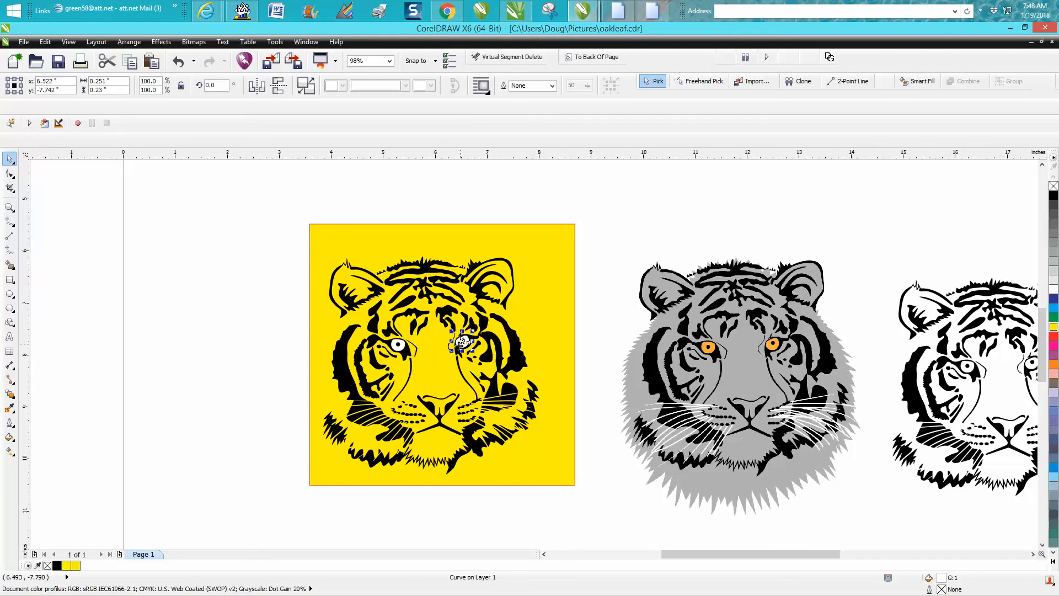